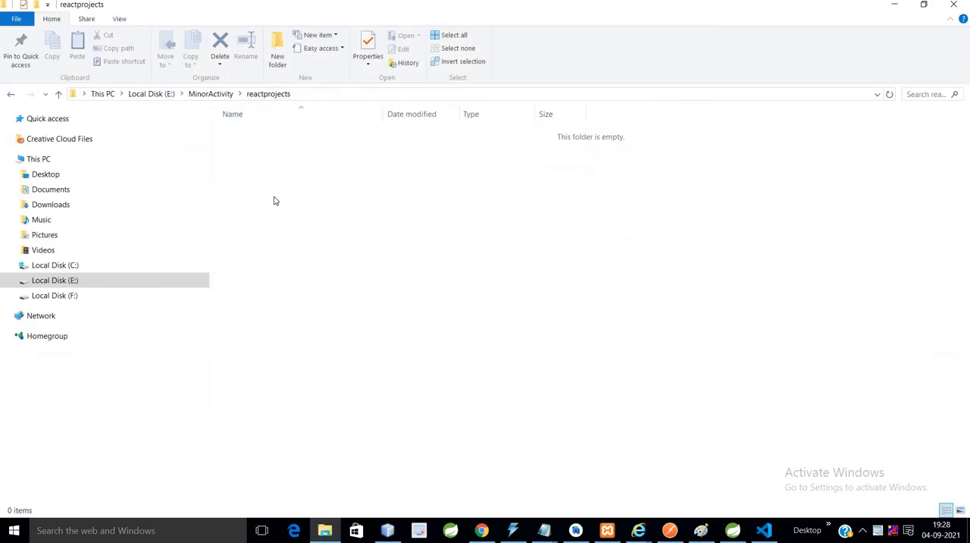
mouse_move(279, 212)
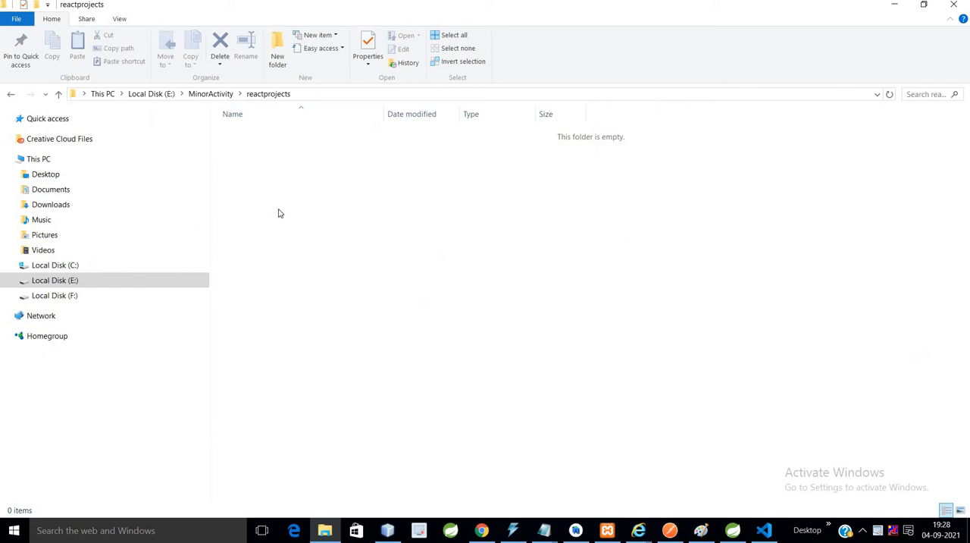
Change the terminal directory to E:\MinorActivity\reactprojects.
click(764, 531)
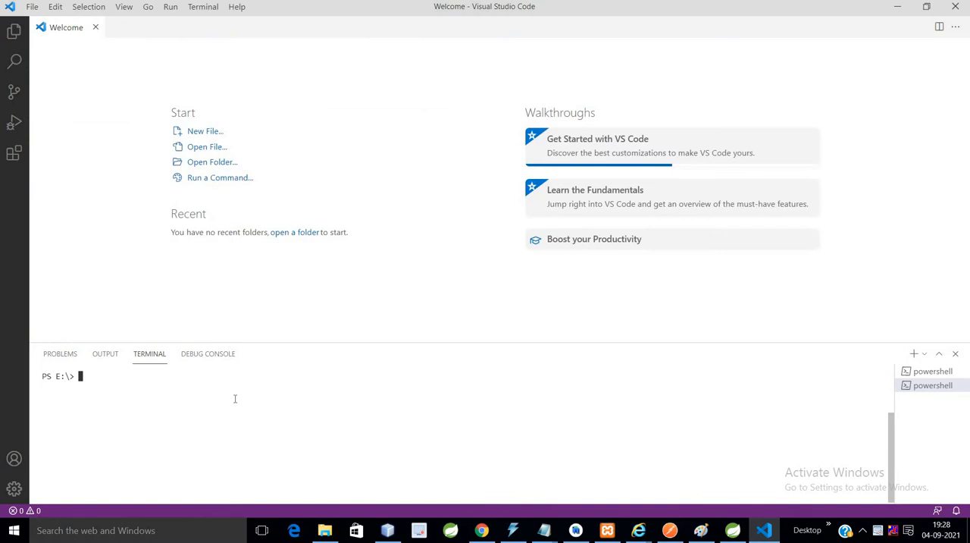
text(cd E:\MinorActivity\reactprojects)
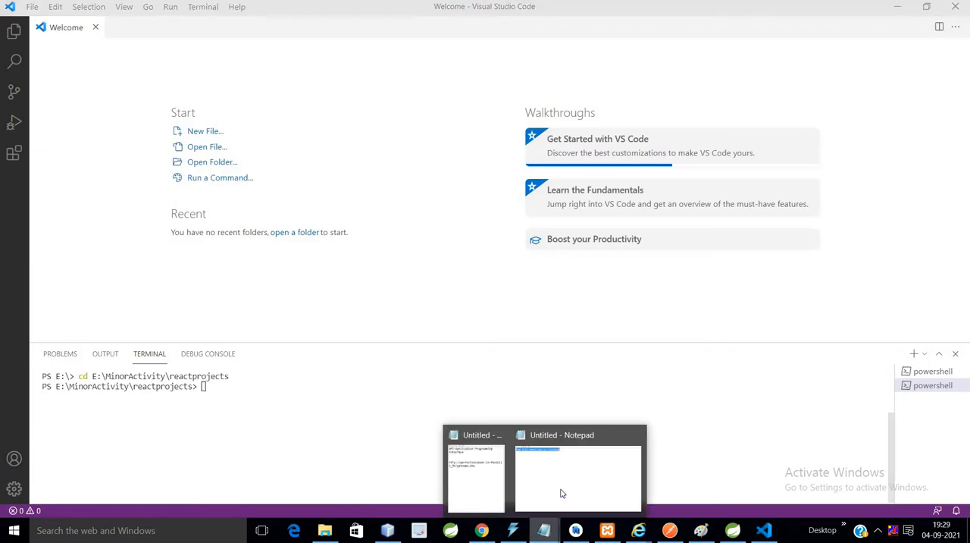
Select and copy the project name ai-frontend from the saved create-react-app command in Notepad.
click(577, 478)
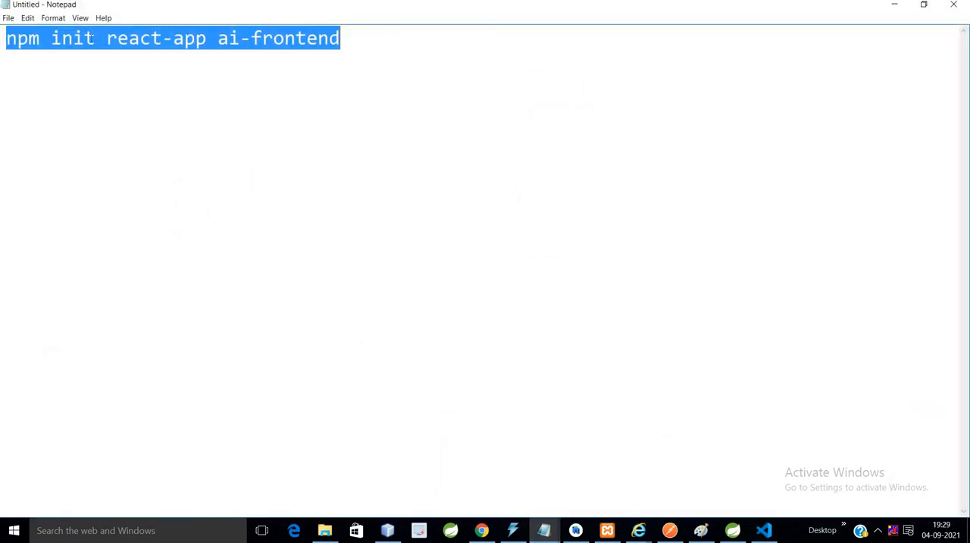
click(73, 38)
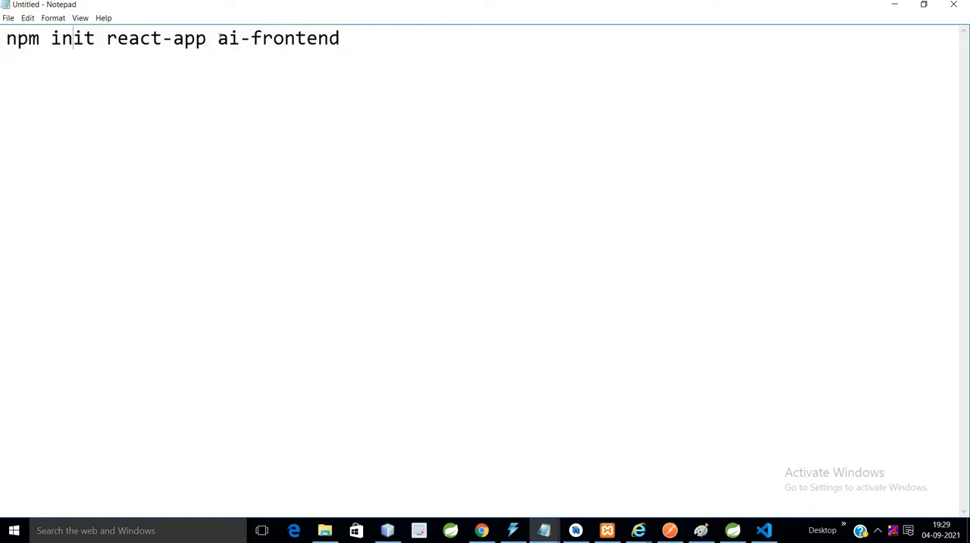
double_click(277, 38)
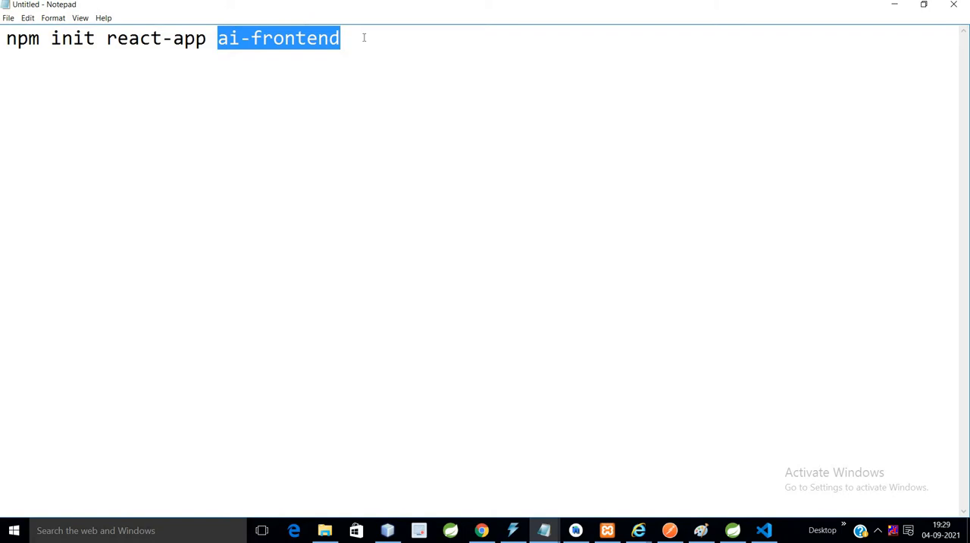
key(ctrl+a)
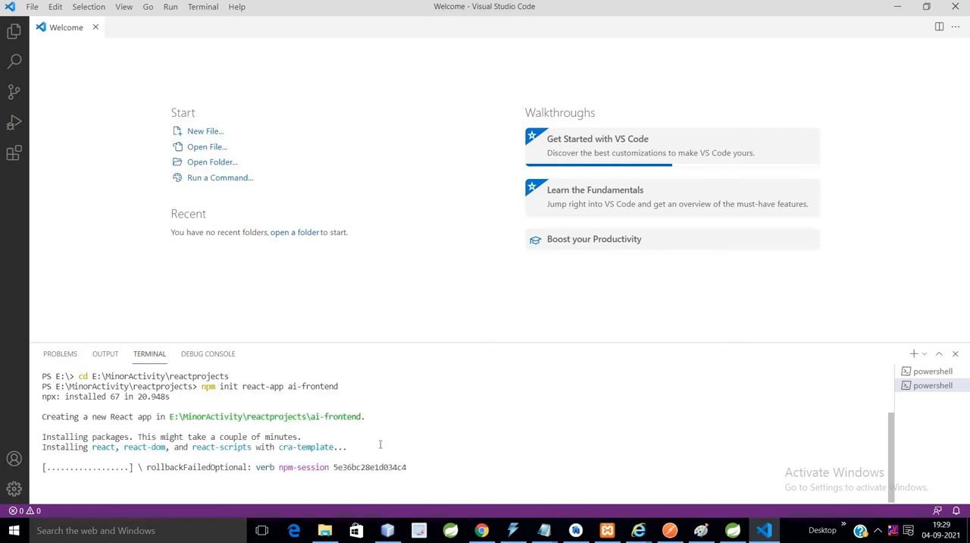
Inspect the new ai-frontend folder in File Explorer, then go back up to reactprojects.
click(324, 530)
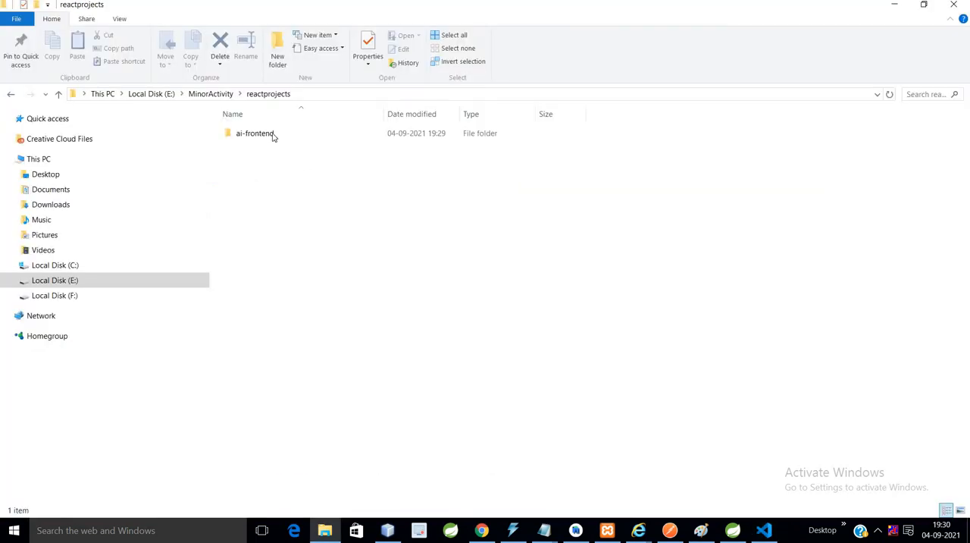
double_click(255, 134)
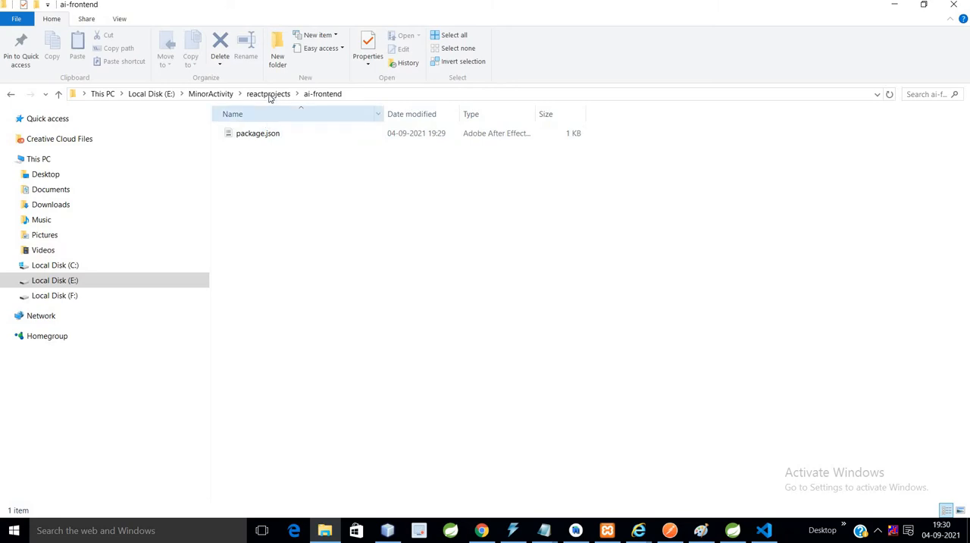
click(764, 531)
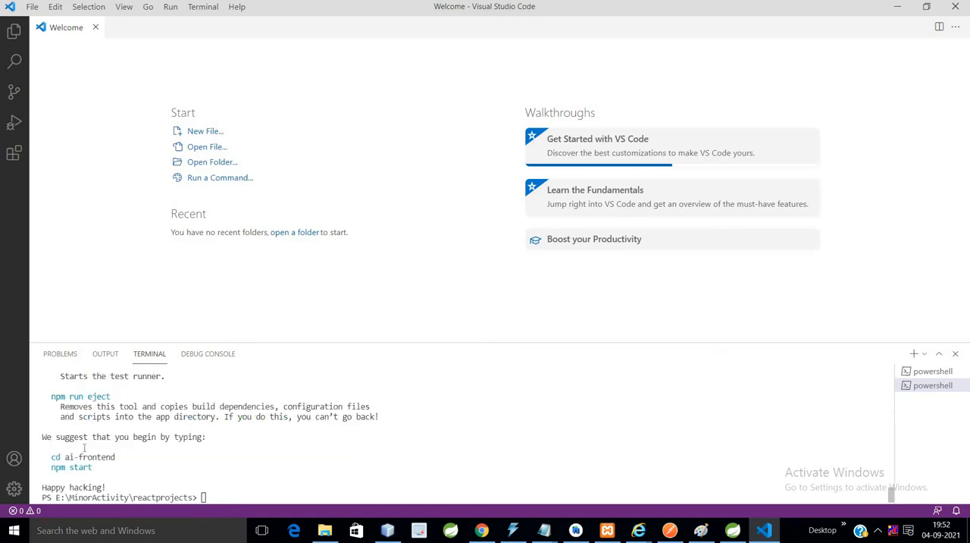
mouse_move(51, 456)
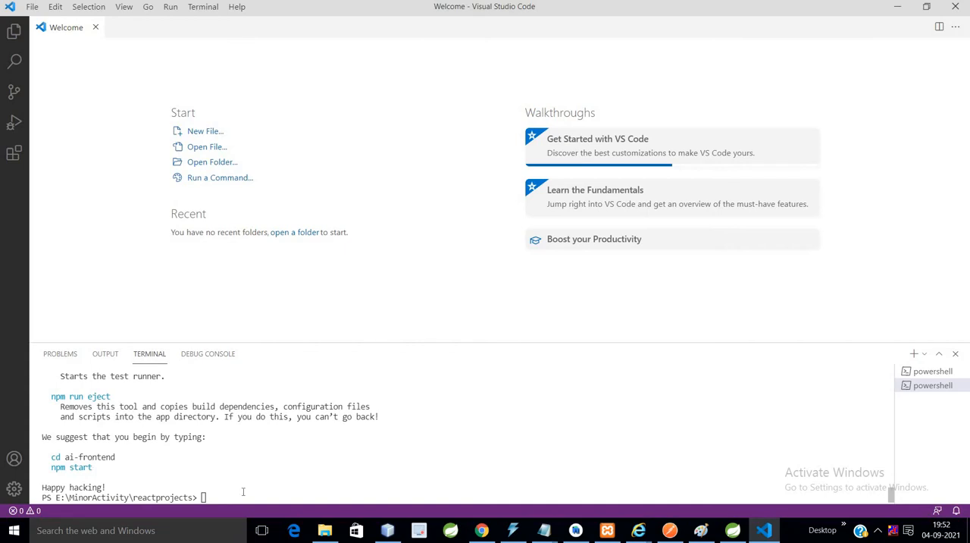
Change into the ai-frontend folder and start the dev server with npm start.
text(cd)
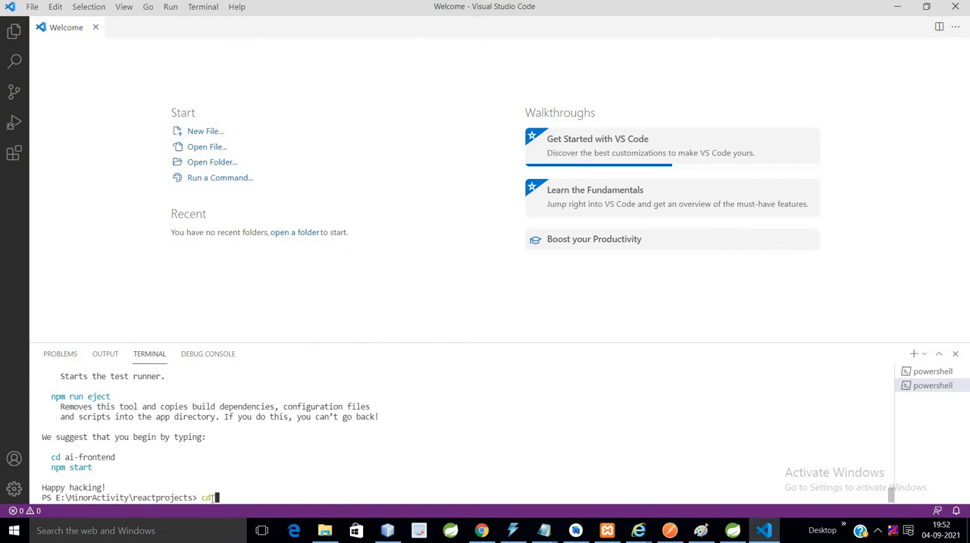
text(ai-)
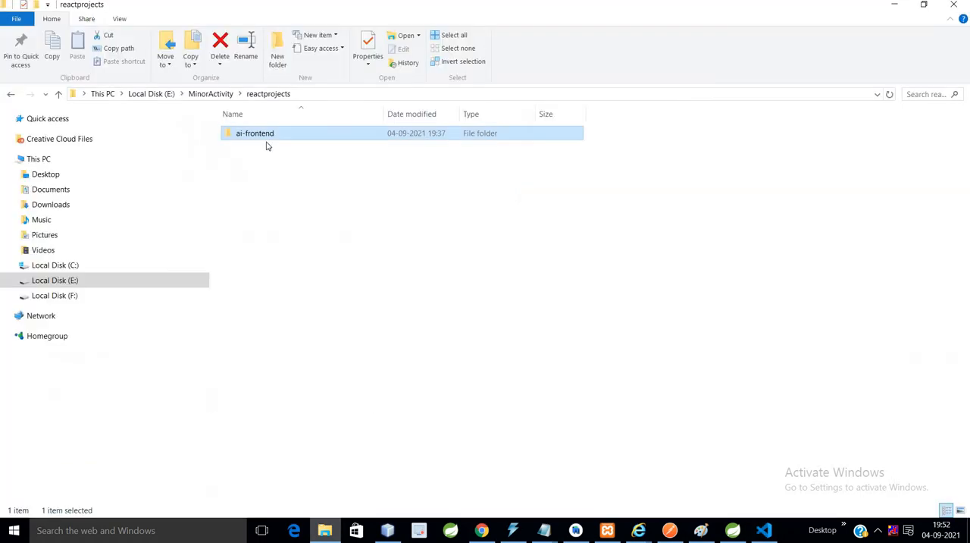
click(679, 497)
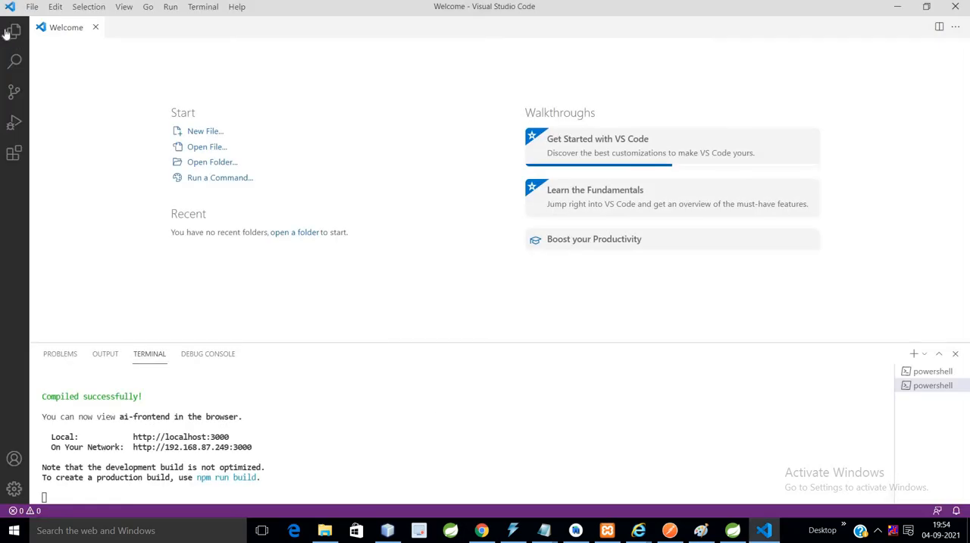
Open the ai-frontend folder as the VS Code workspace via Open Folder.
click(14, 30)
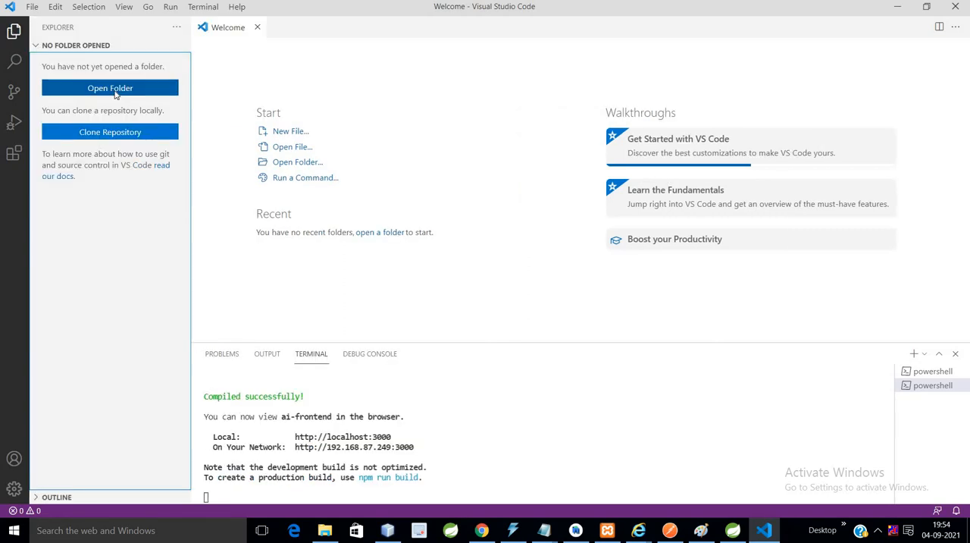
click(109, 88)
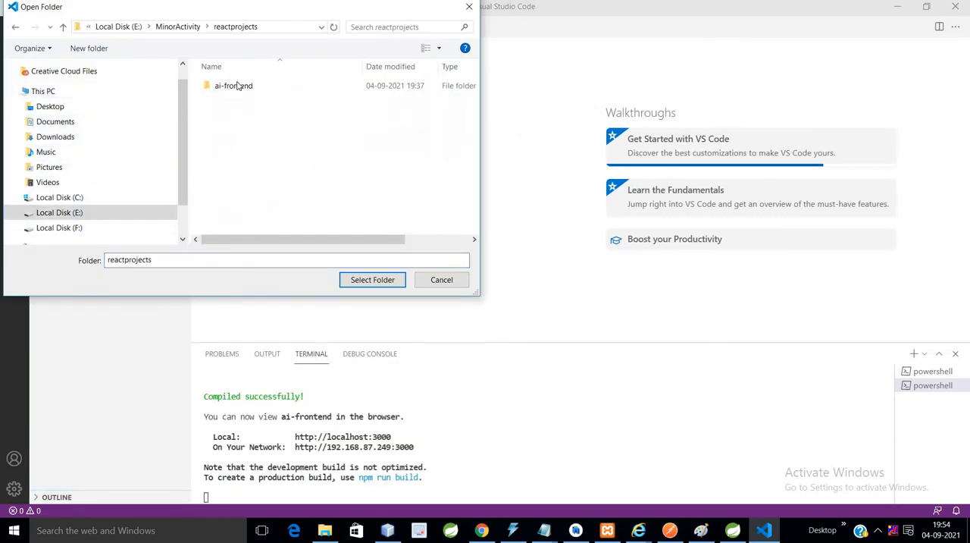
click(441, 278)
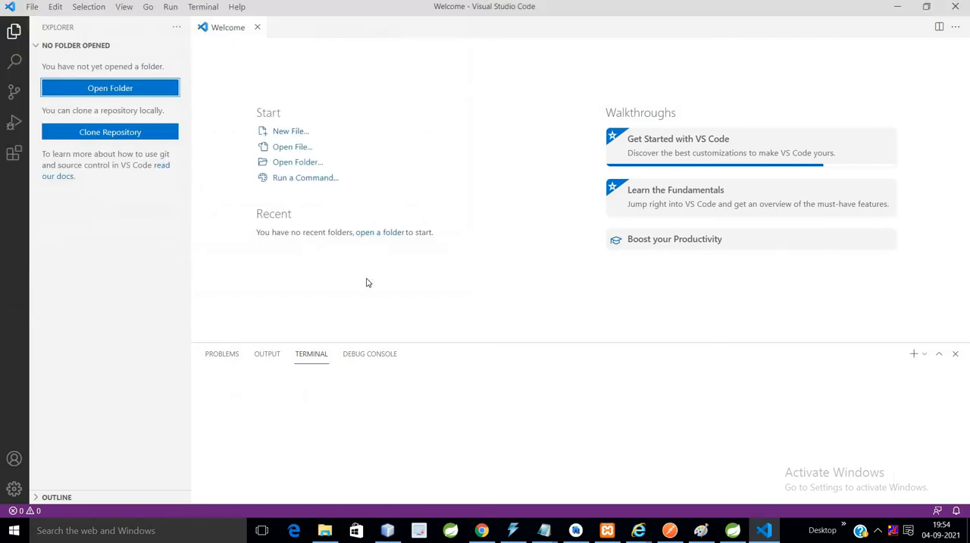
click(109, 88)
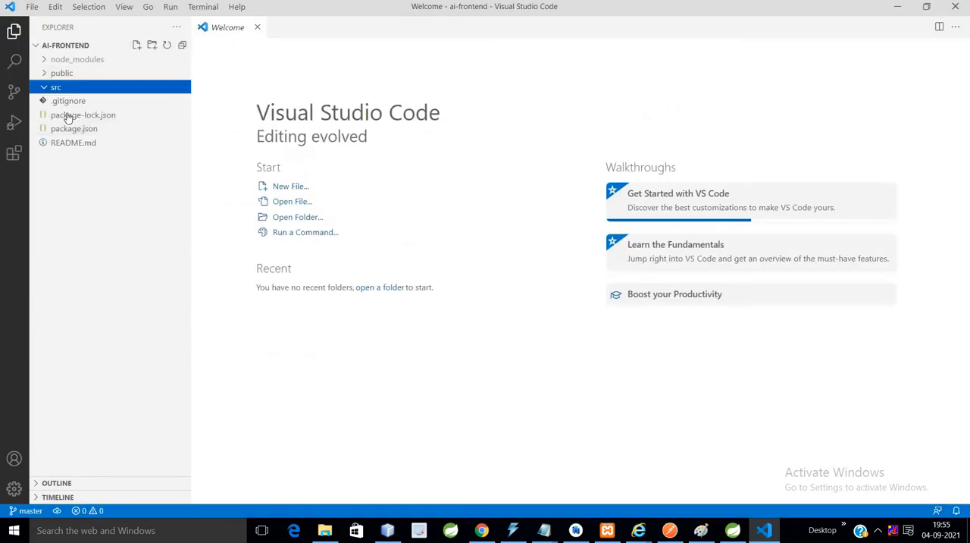
Expand src and view App.js, index.js, logo.svg, reportWebVitals.js and setupTests.js.
click(54, 86)
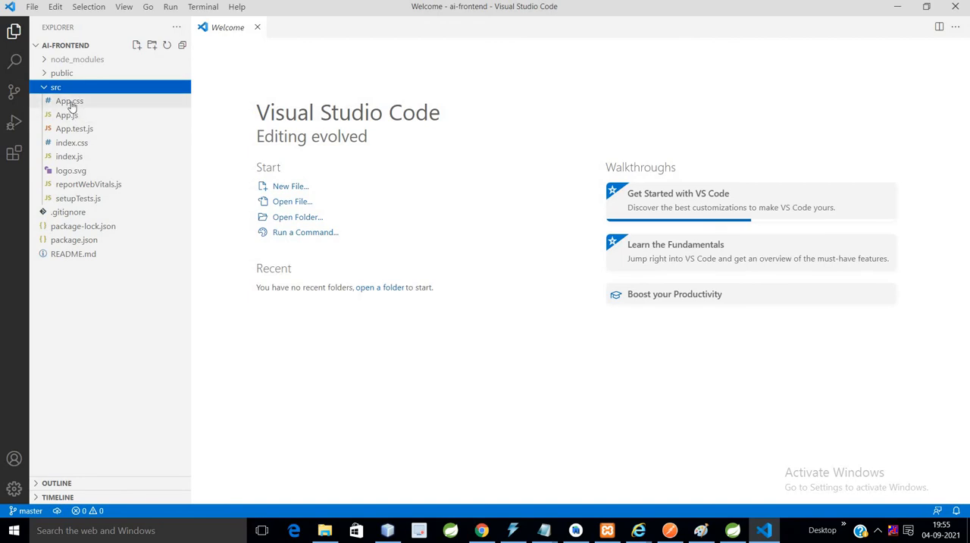
click(67, 116)
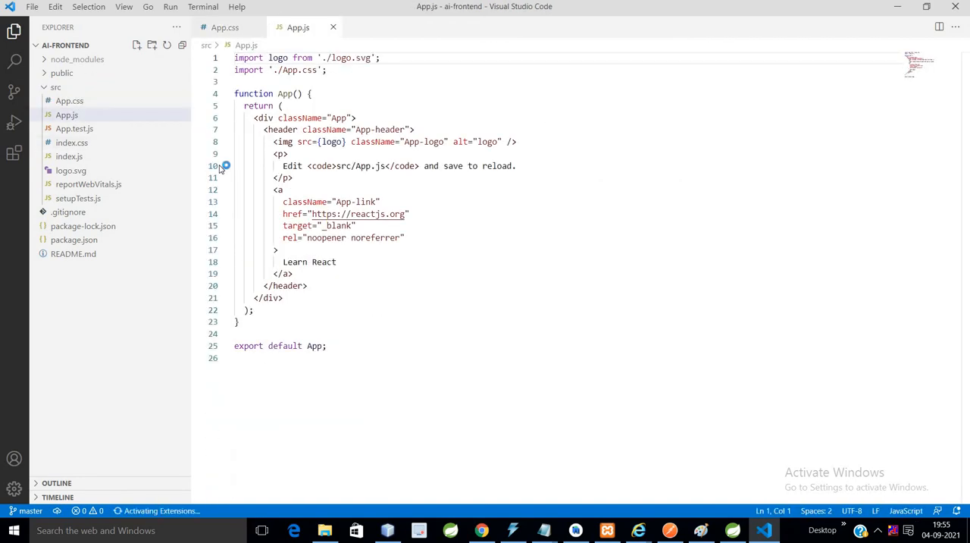
click(70, 156)
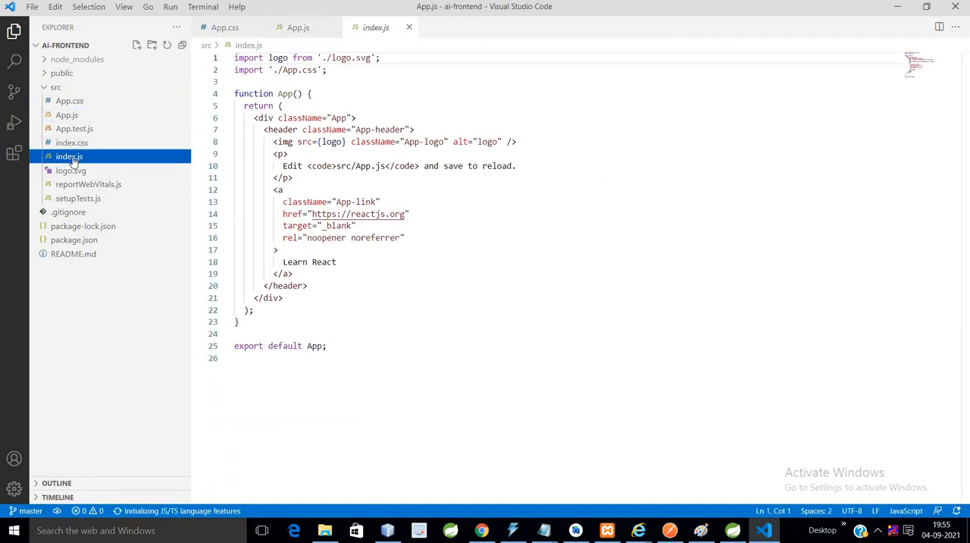
click(69, 170)
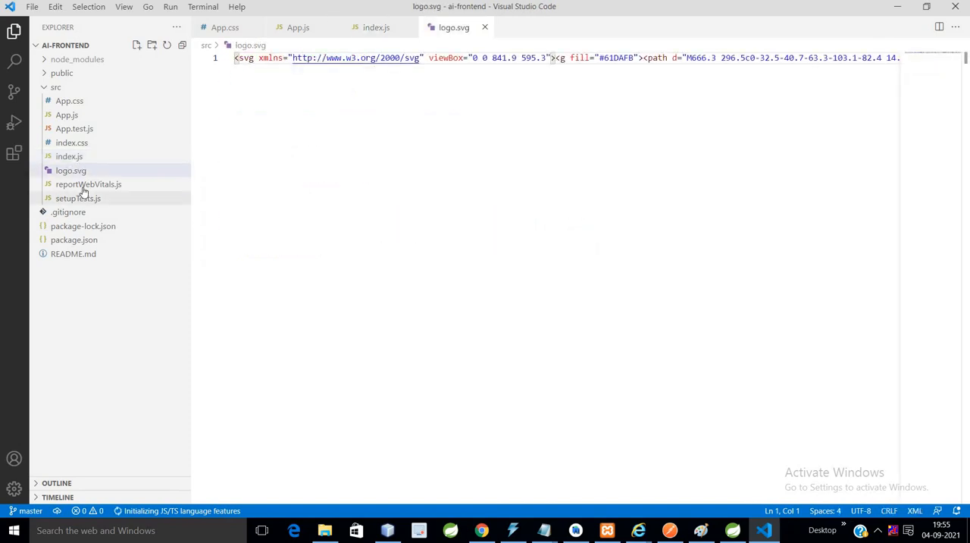
click(88, 184)
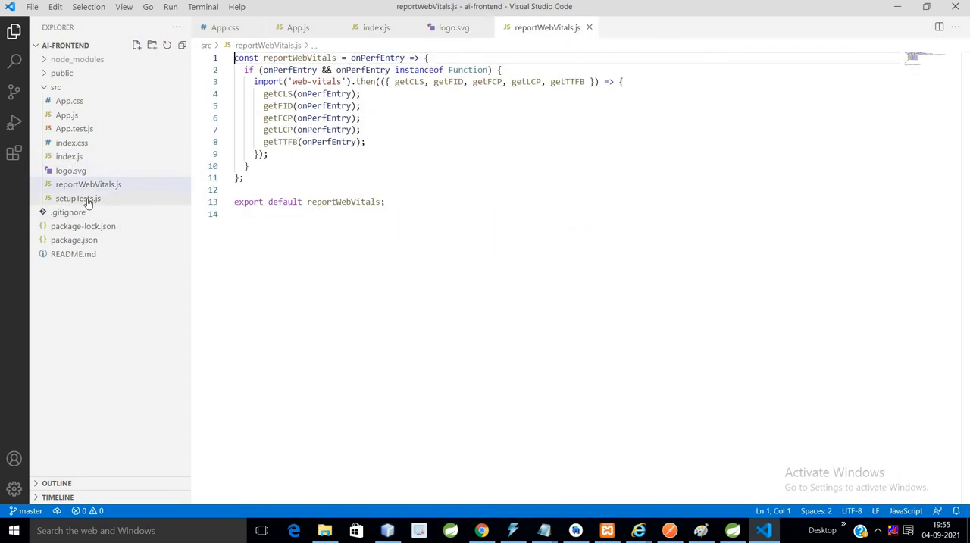
click(73, 240)
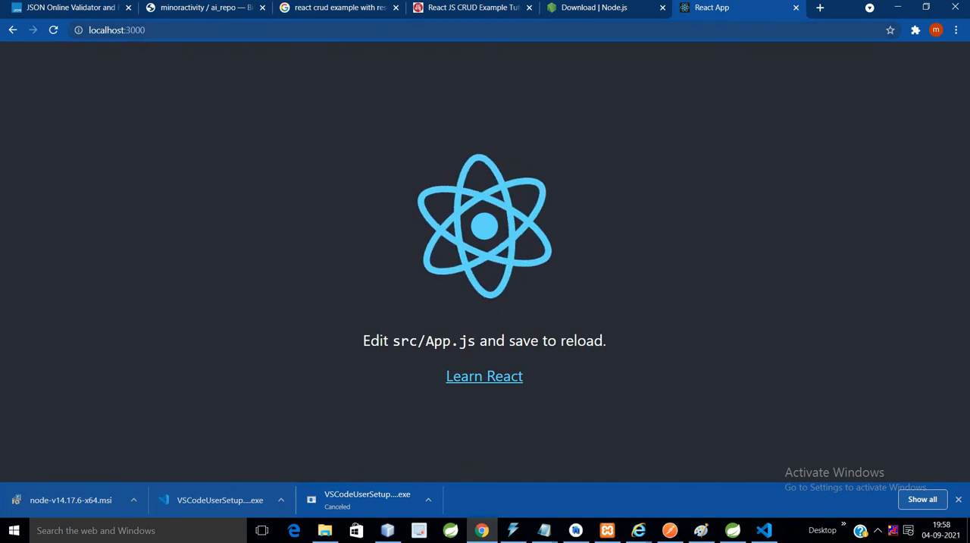
mouse_move(372, 388)
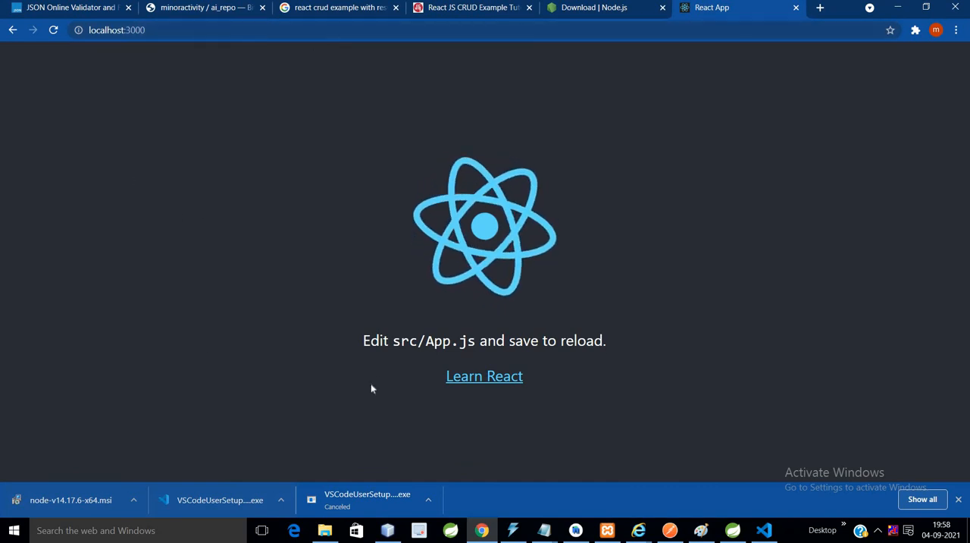
View the React starter page at localhost:3000 in Chrome and add a tab for the network address.
click(115, 30)
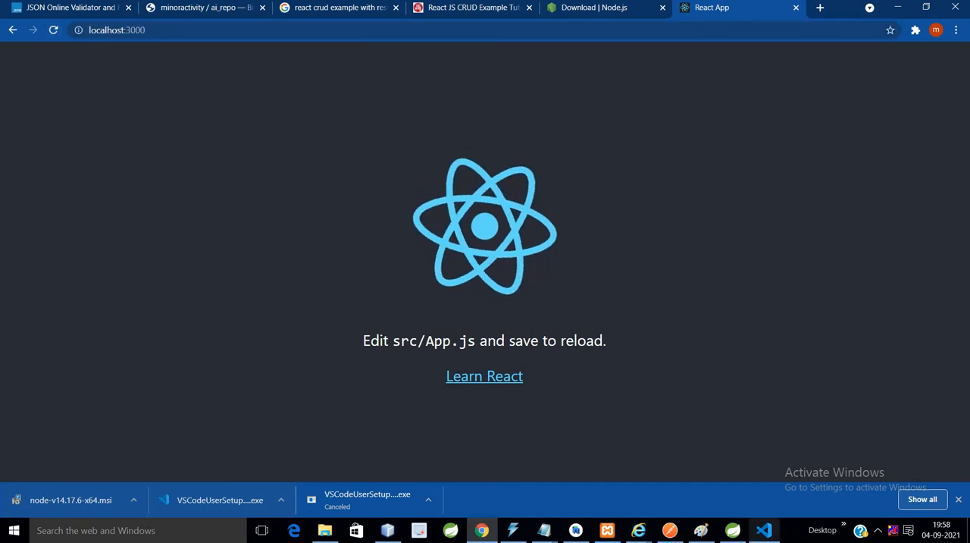
click(764, 530)
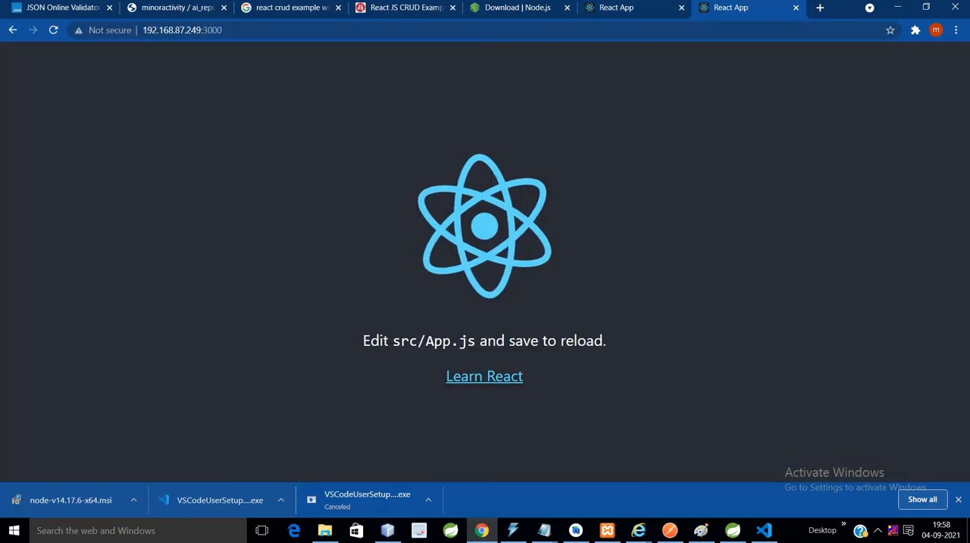
mouse_move(309, 308)
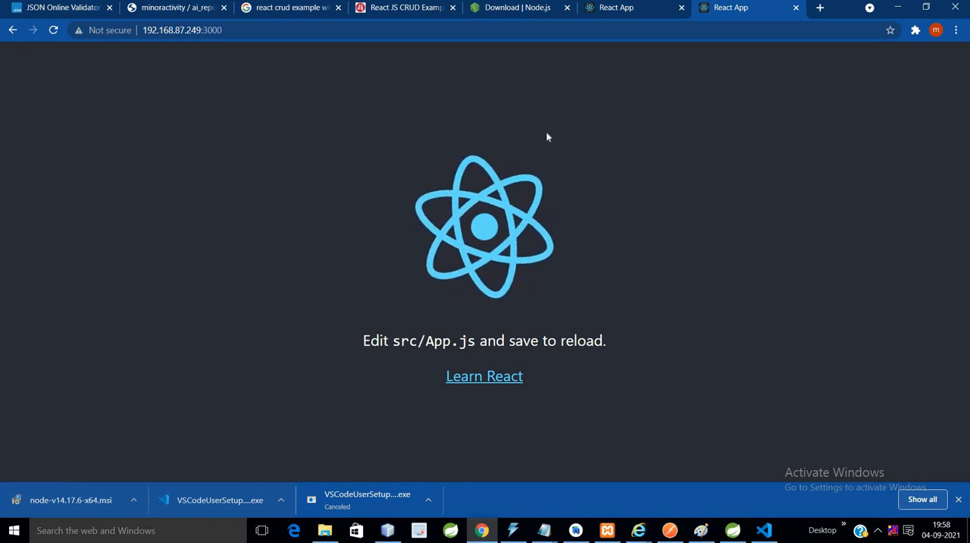
mouse_move(294, 197)
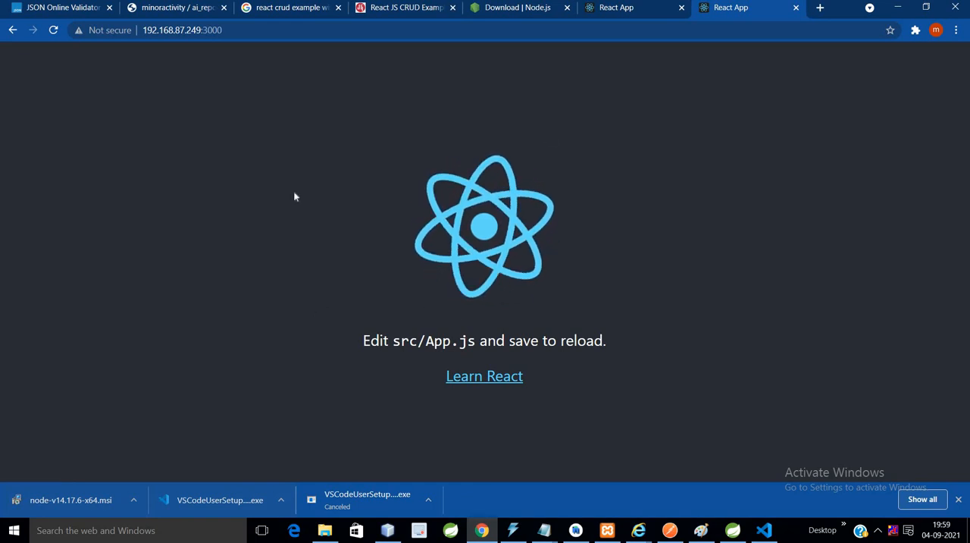